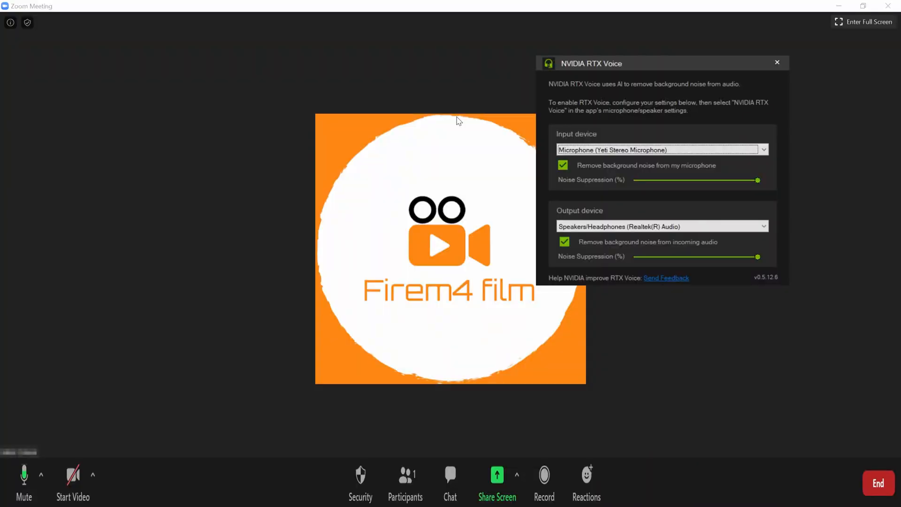
pyautogui.moveTo(519, 89)
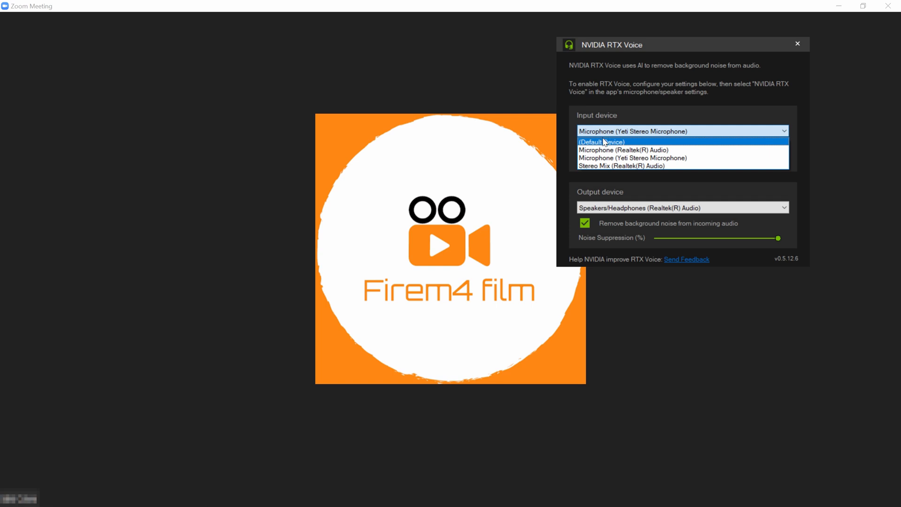
# - Keep the Yeti Stereo Microphone as input, then bring up the meeting's audio device choices from the Mute arrow
pyautogui.click(601, 142)
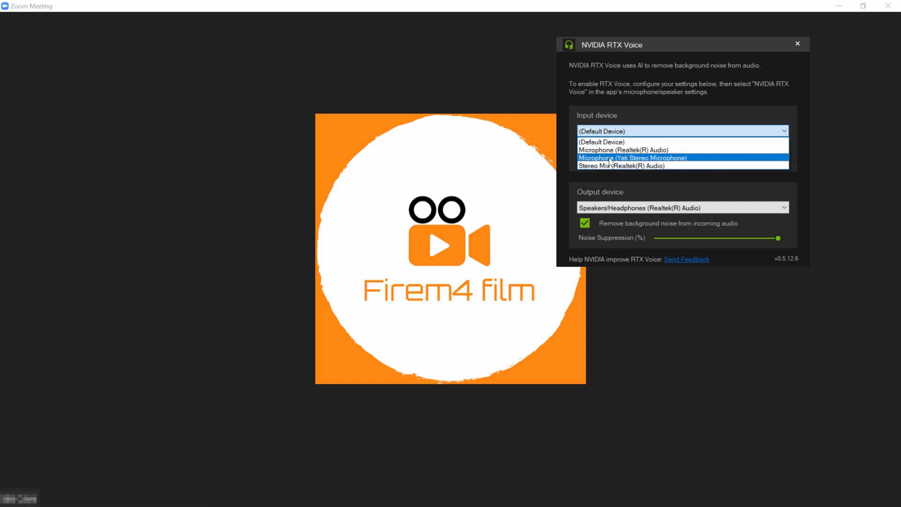
pyautogui.click(632, 158)
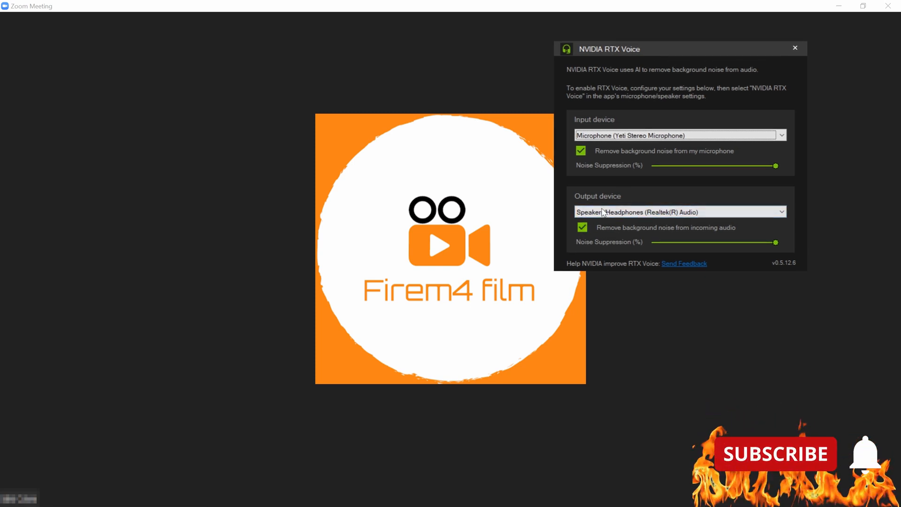
pyautogui.click(680, 211)
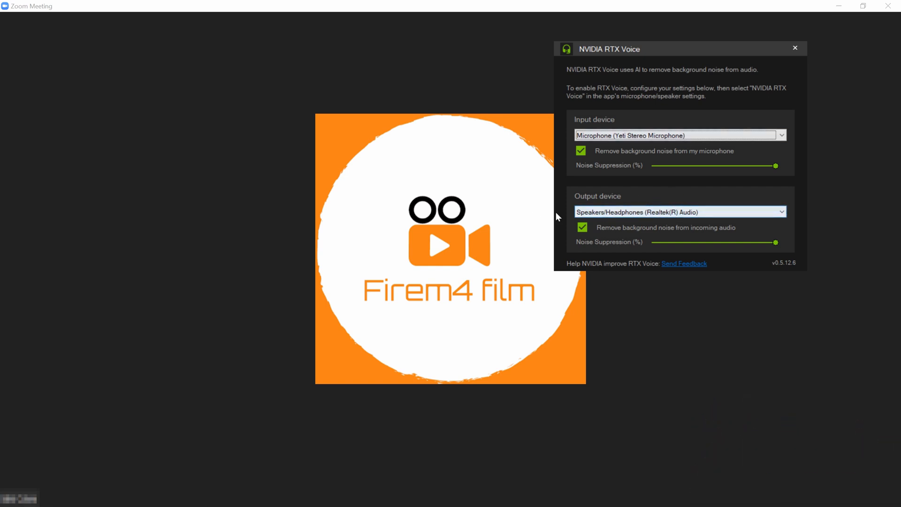
pyautogui.moveTo(493, 229)
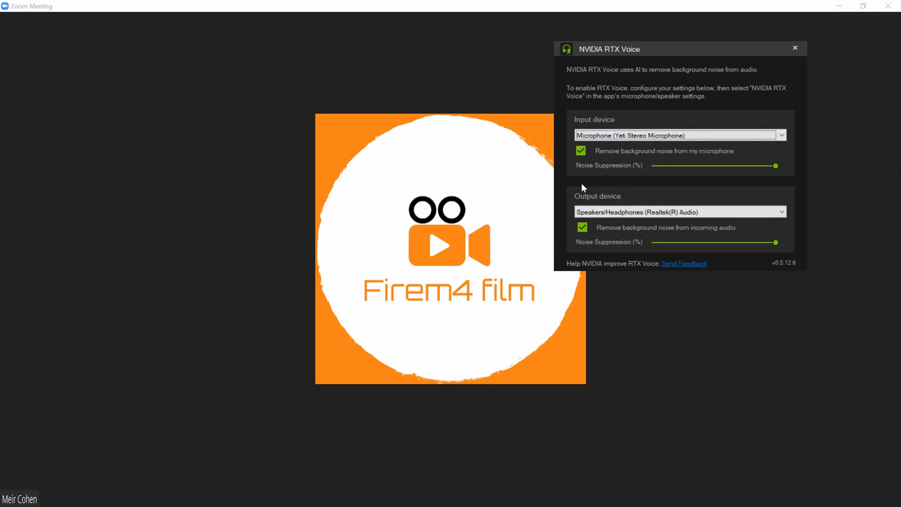
pyautogui.moveTo(725, 103)
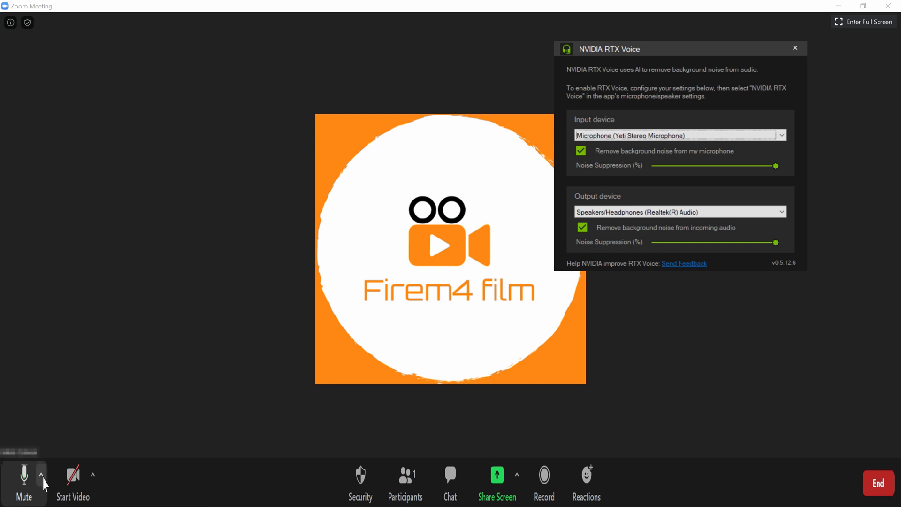
pyautogui.click(40, 476)
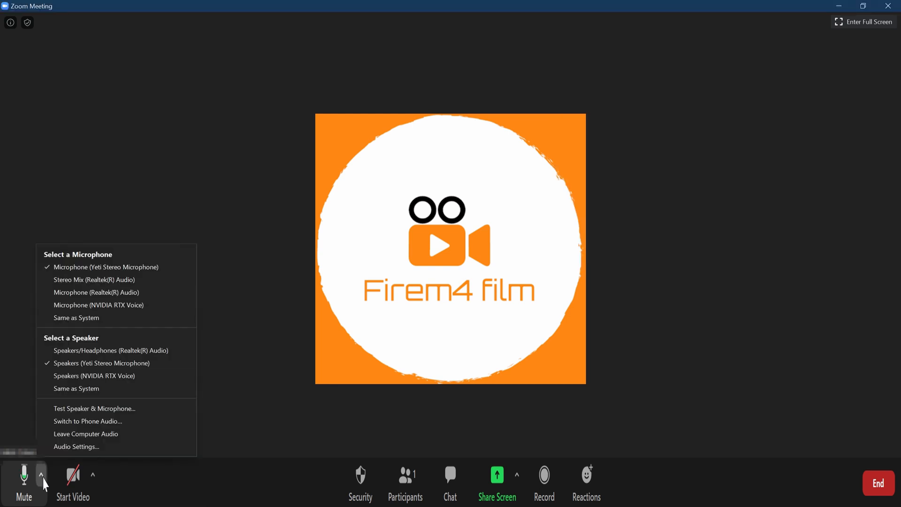
pyautogui.moveTo(49, 482)
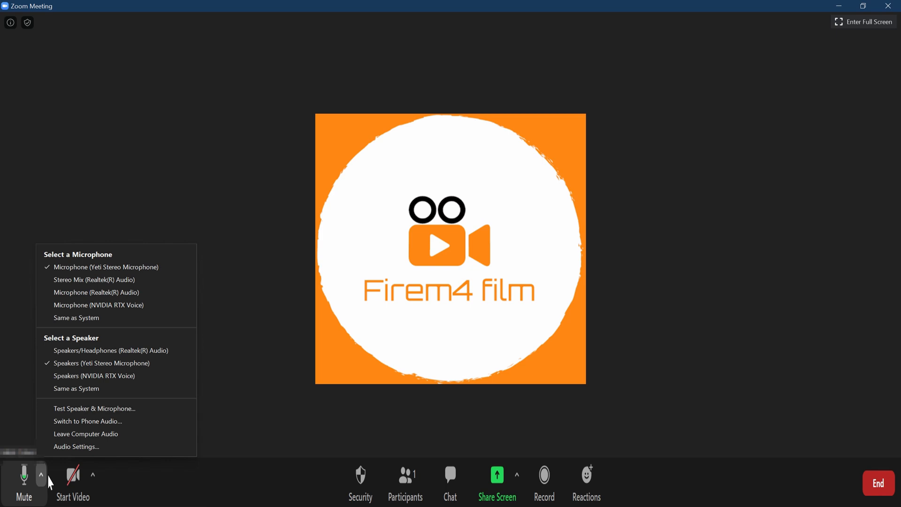
pyautogui.moveTo(96, 447)
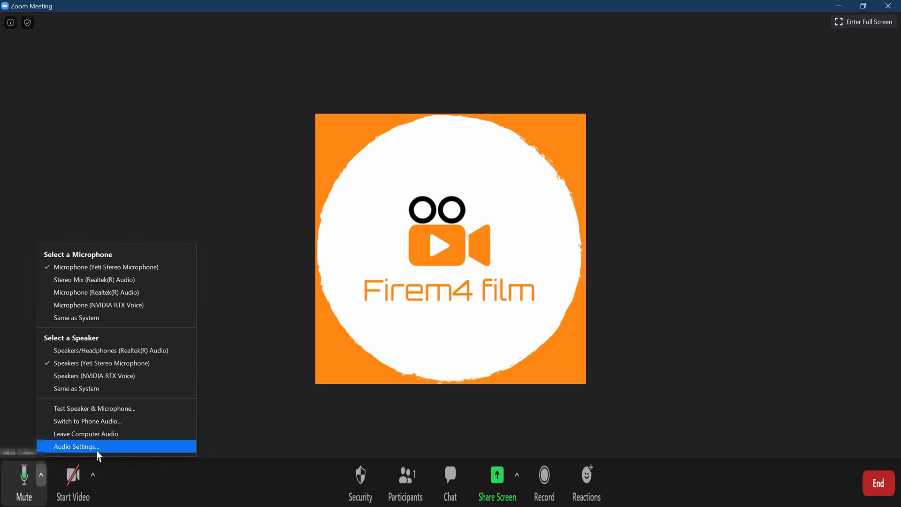
# - In Audio Settings, set the microphone to Microphone (NVIDIA RTX Voice) and close Settings
pyautogui.click(76, 446)
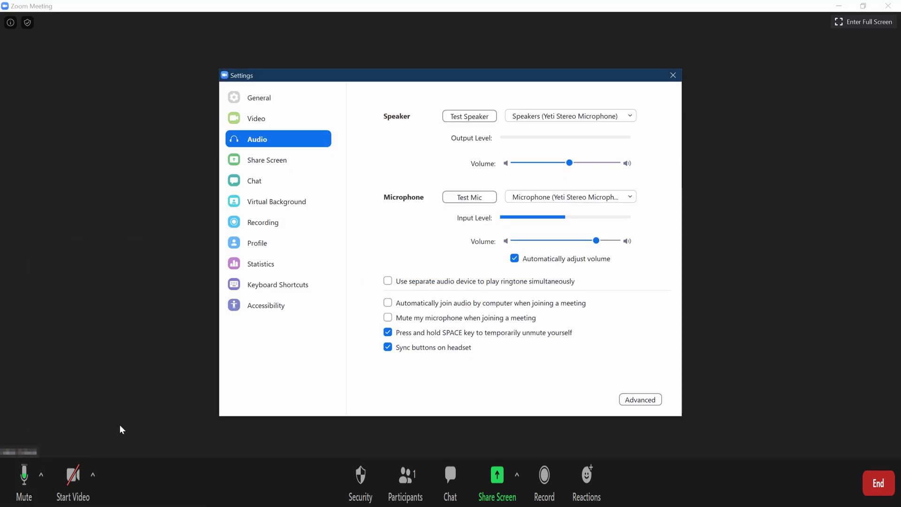
pyautogui.moveTo(533, 197)
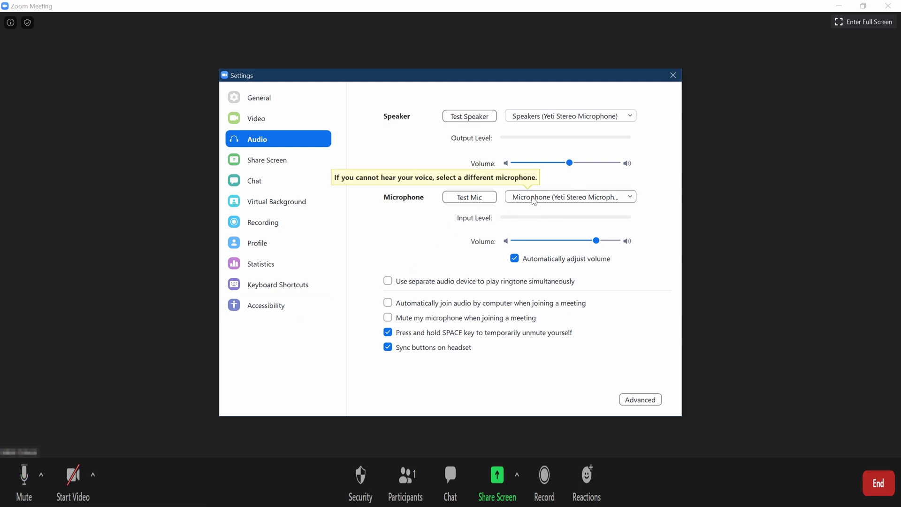
pyautogui.click(569, 197)
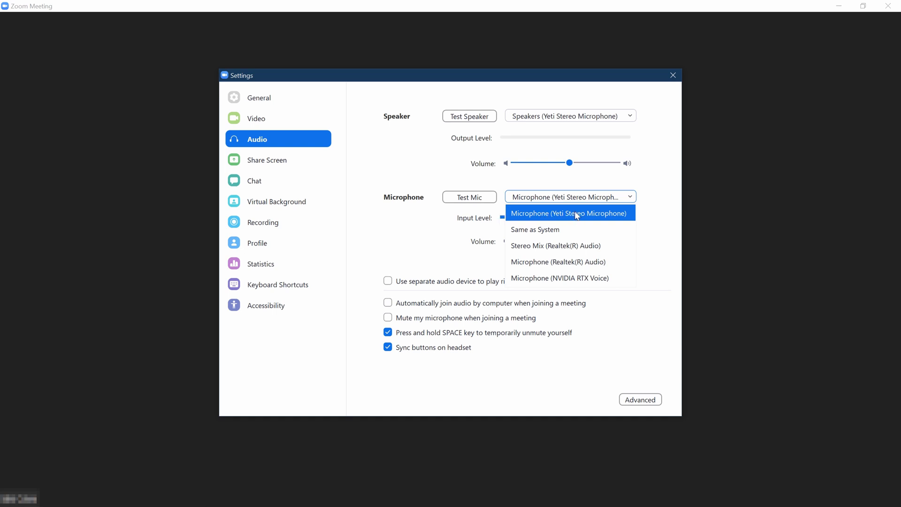
pyautogui.moveTo(593, 224)
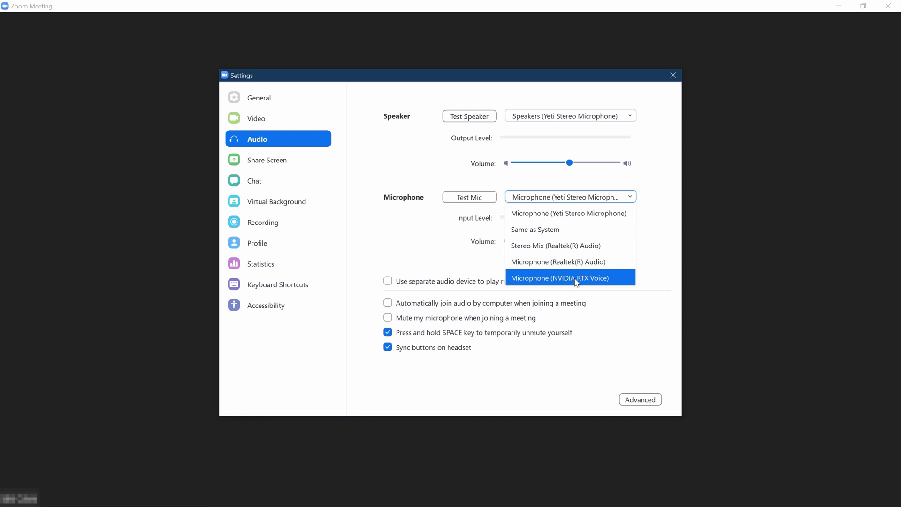
pyautogui.click(559, 278)
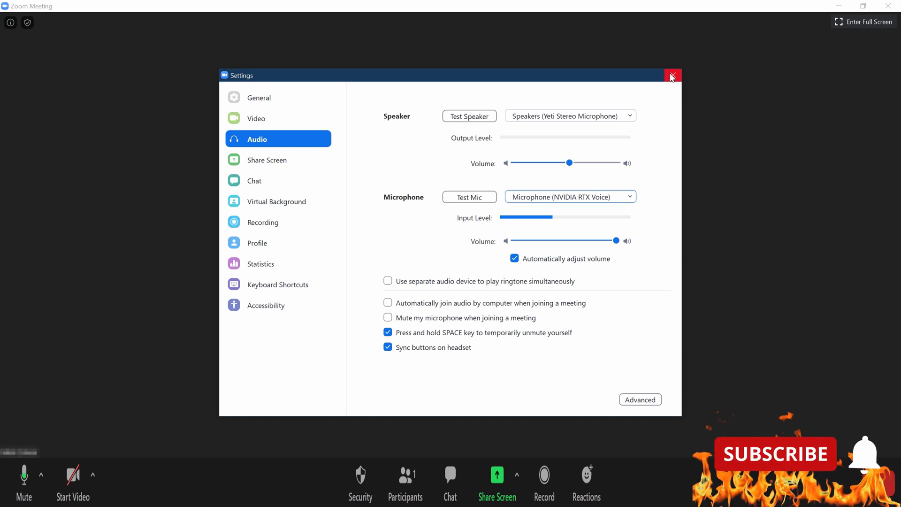
pyautogui.click(672, 75)
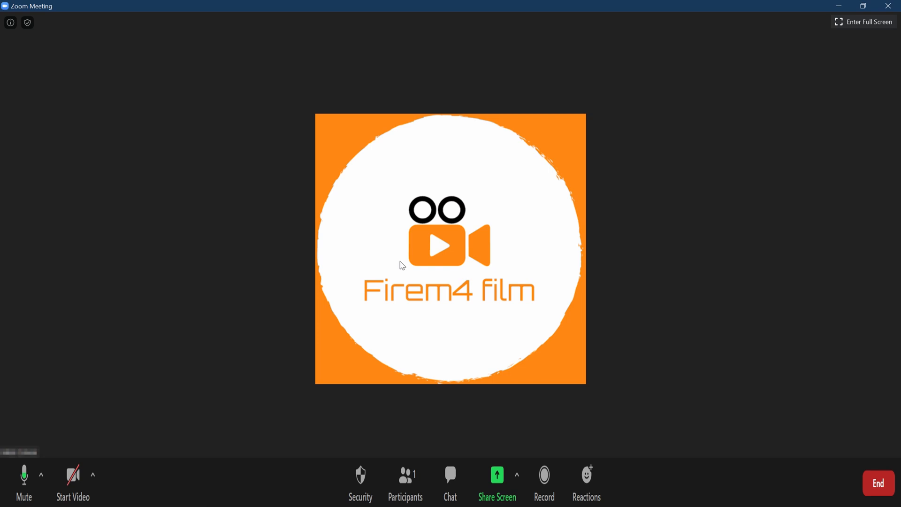
pyautogui.moveTo(326, 76)
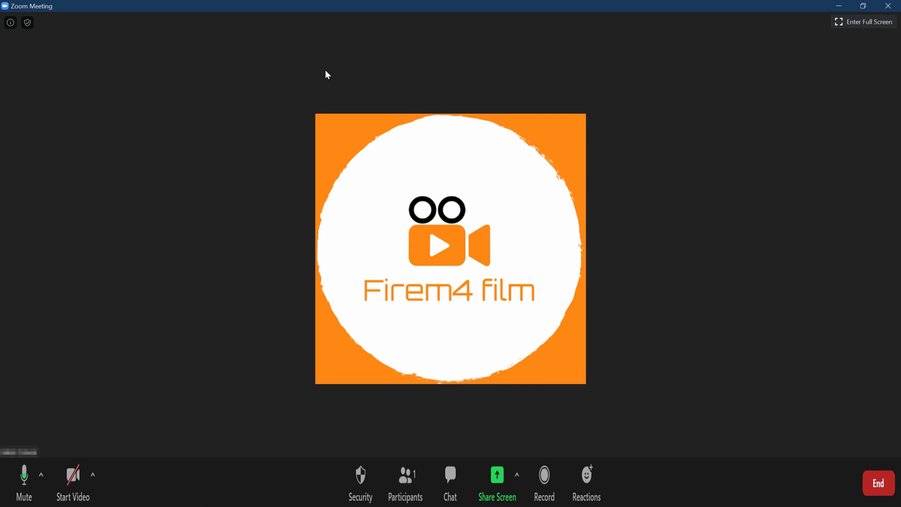
pyautogui.moveTo(607, 396)
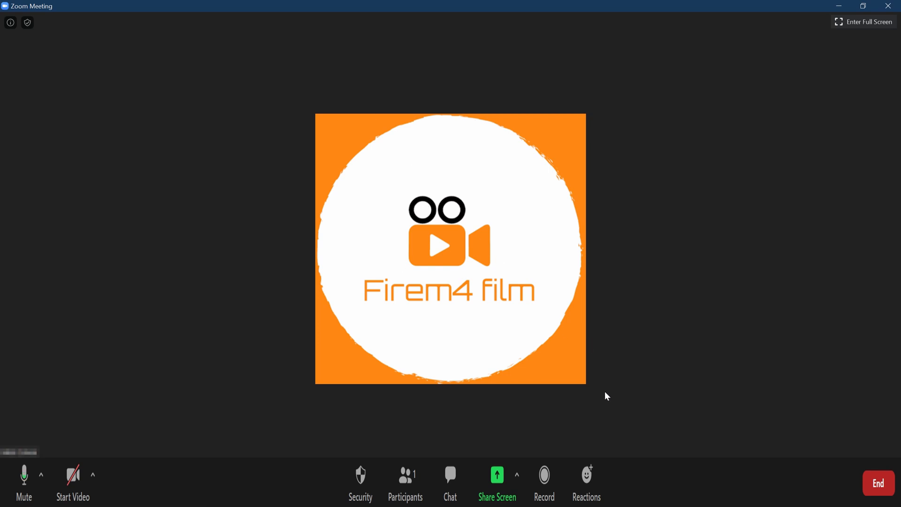
pyautogui.moveTo(600, 319)
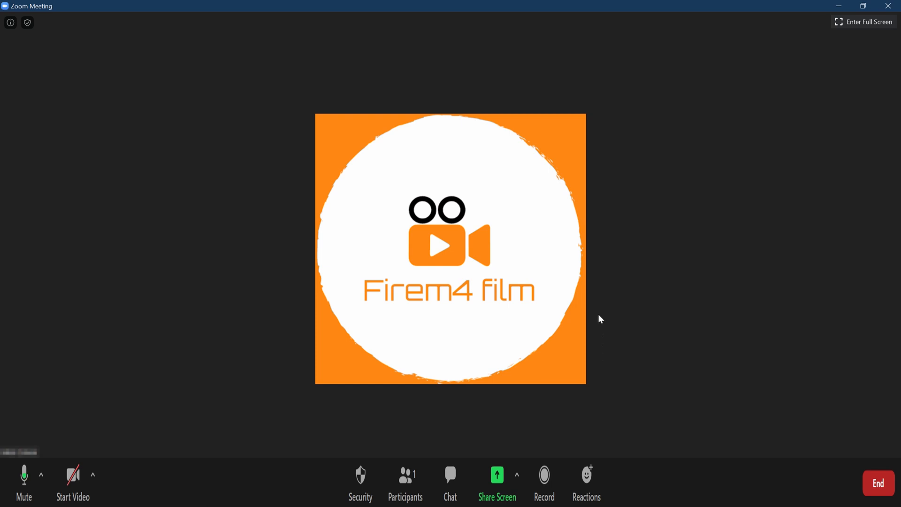
pyautogui.moveTo(588, 316)
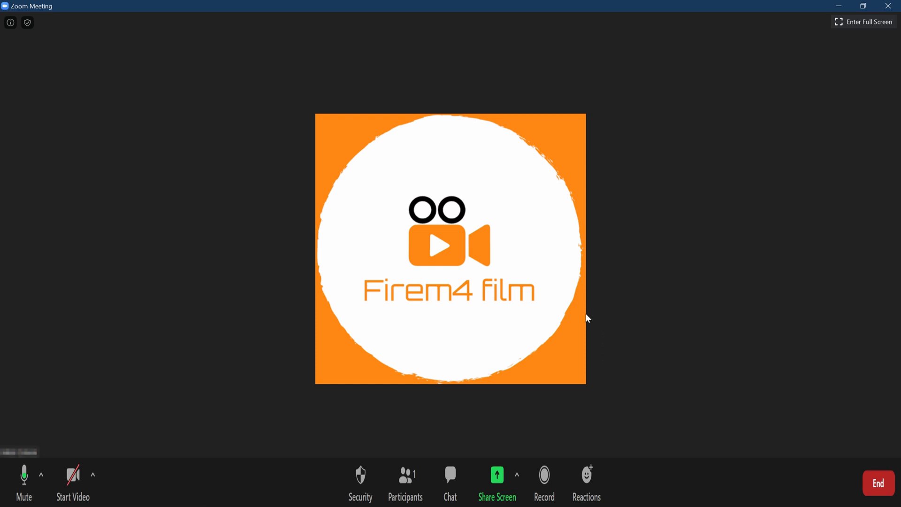
pyautogui.moveTo(588, 305)
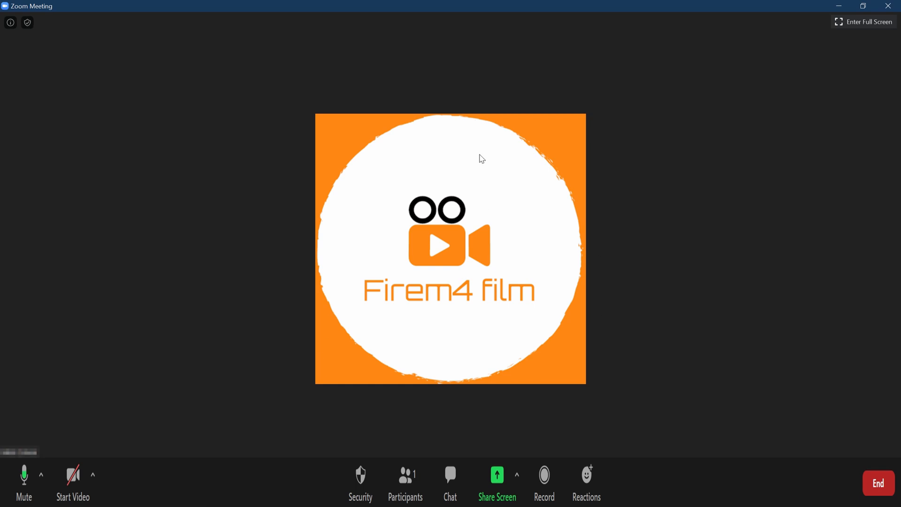
pyautogui.moveTo(682, 196)
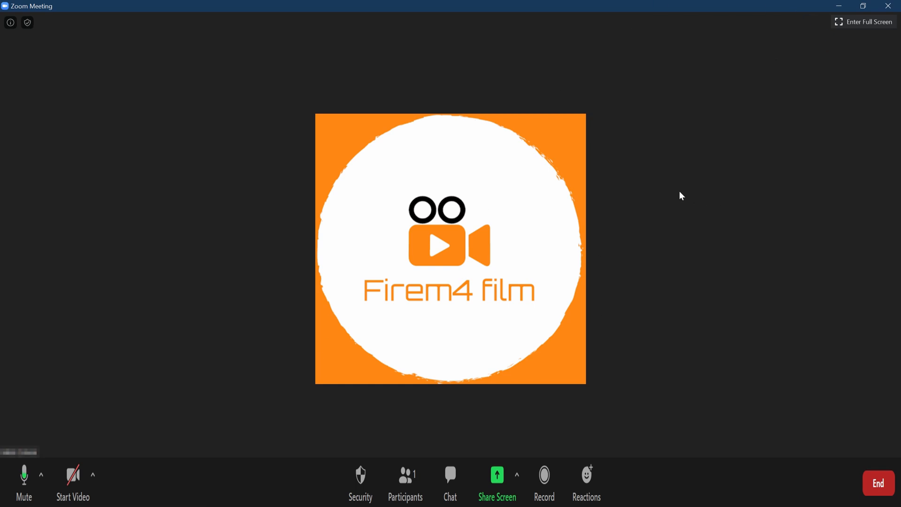